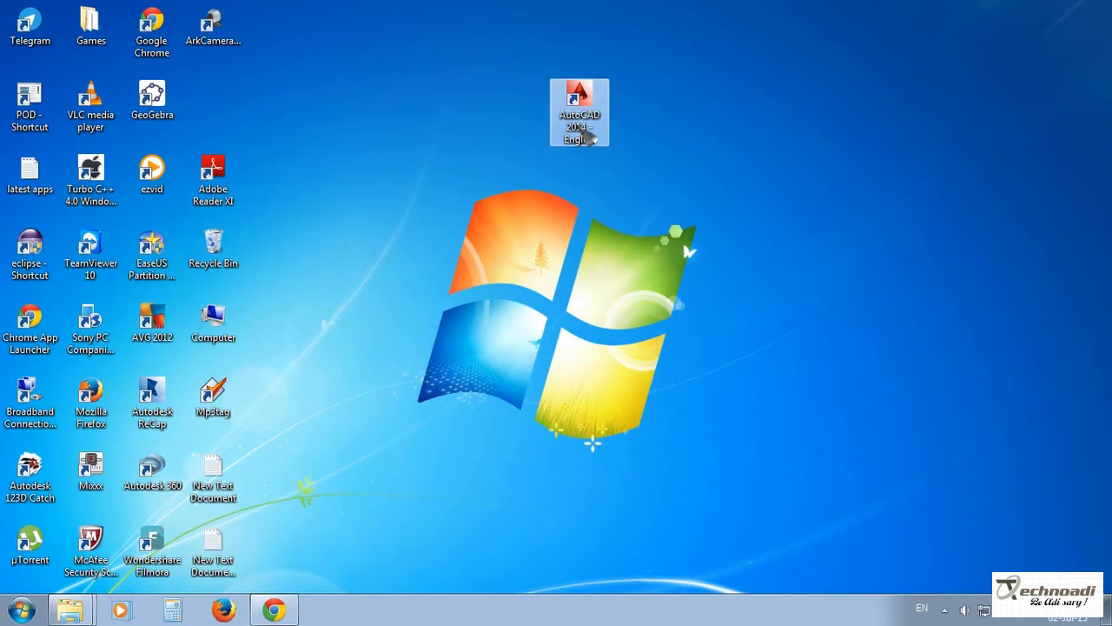
mouse_move(589, 139)
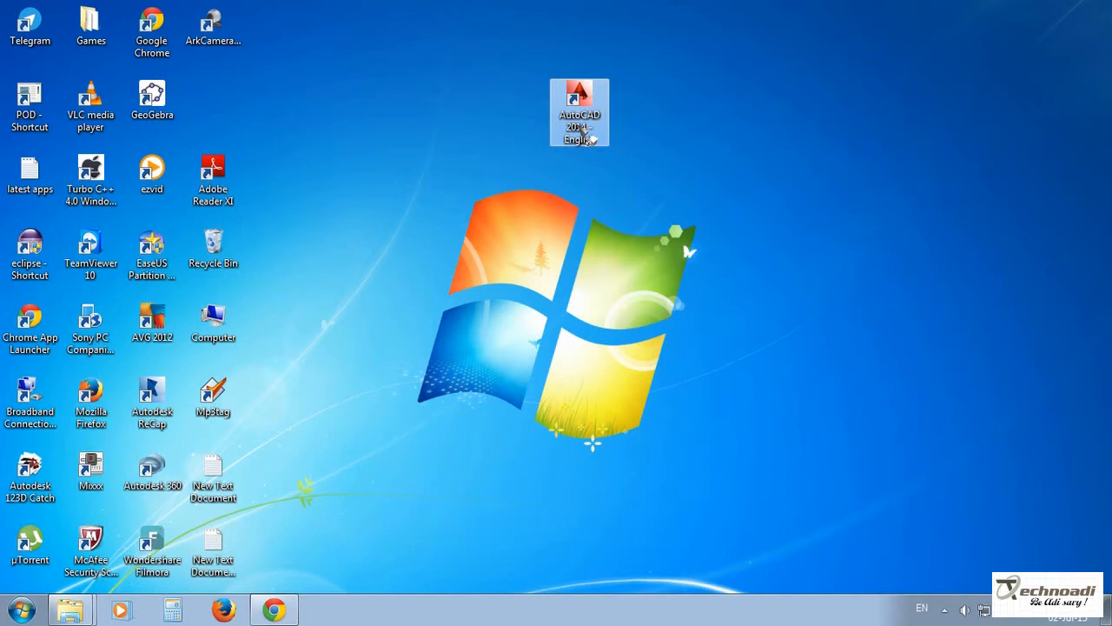
Launch AutoCAD 2014 from its desktop shortcut.
double_click(580, 113)
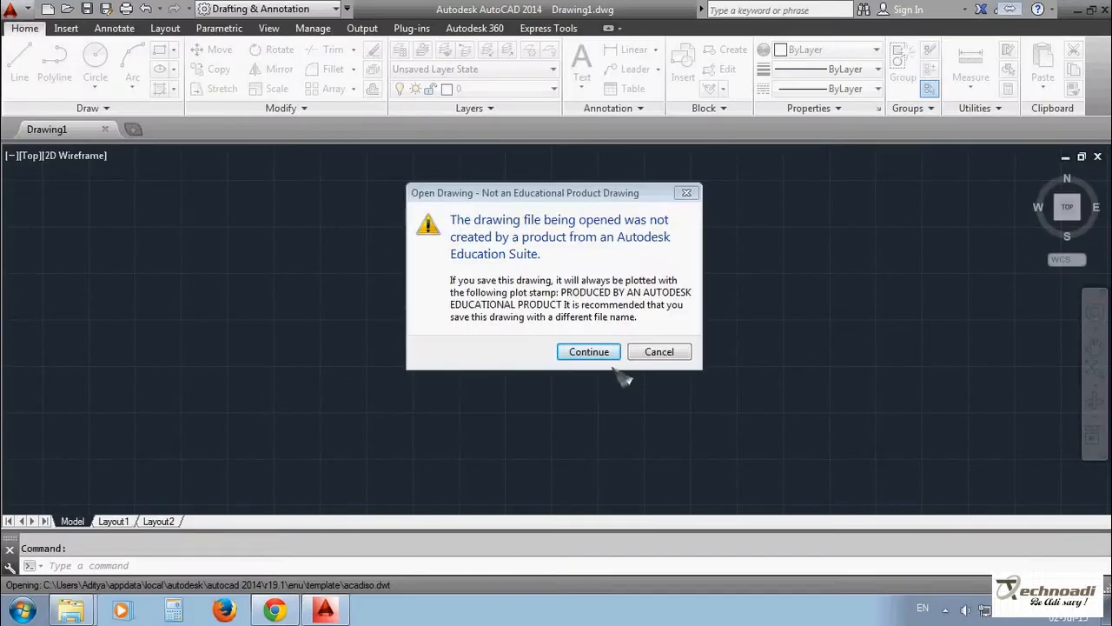
Dismiss the educational warning, hardware acceleration notice and Welcome window to reach blank Drawing1.
click(588, 351)
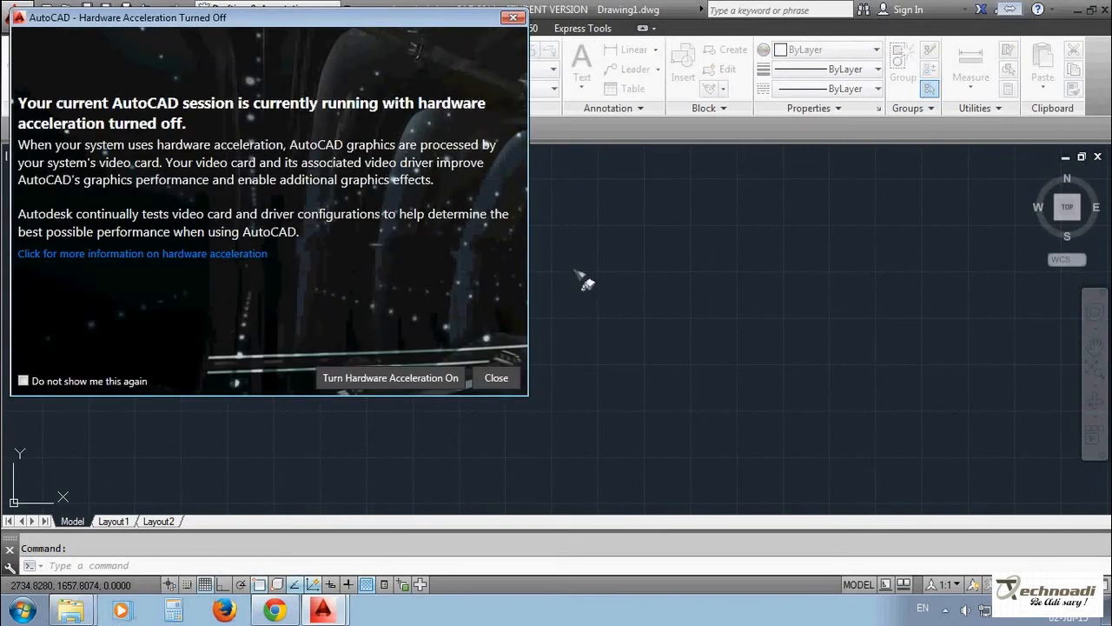
click(497, 377)
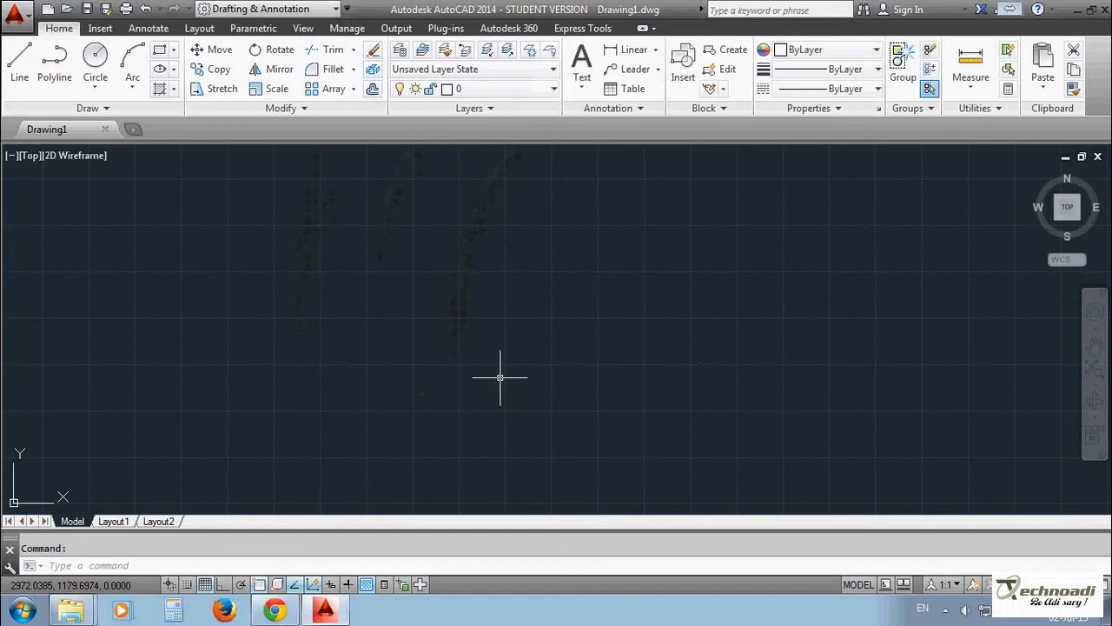
mouse_move(521, 348)
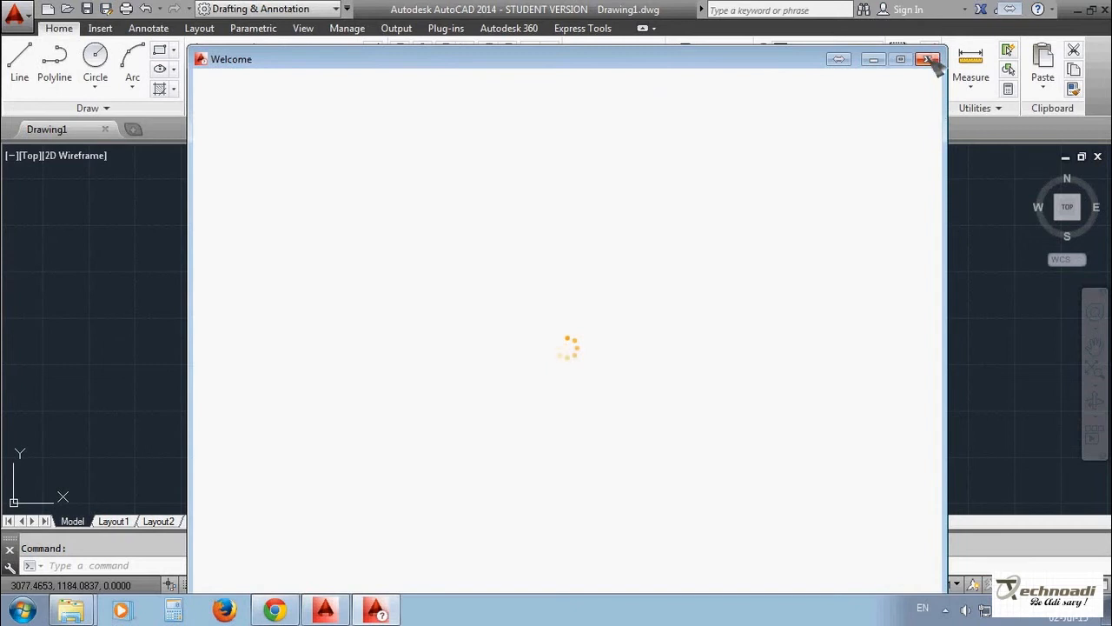
mouse_move(928, 59)
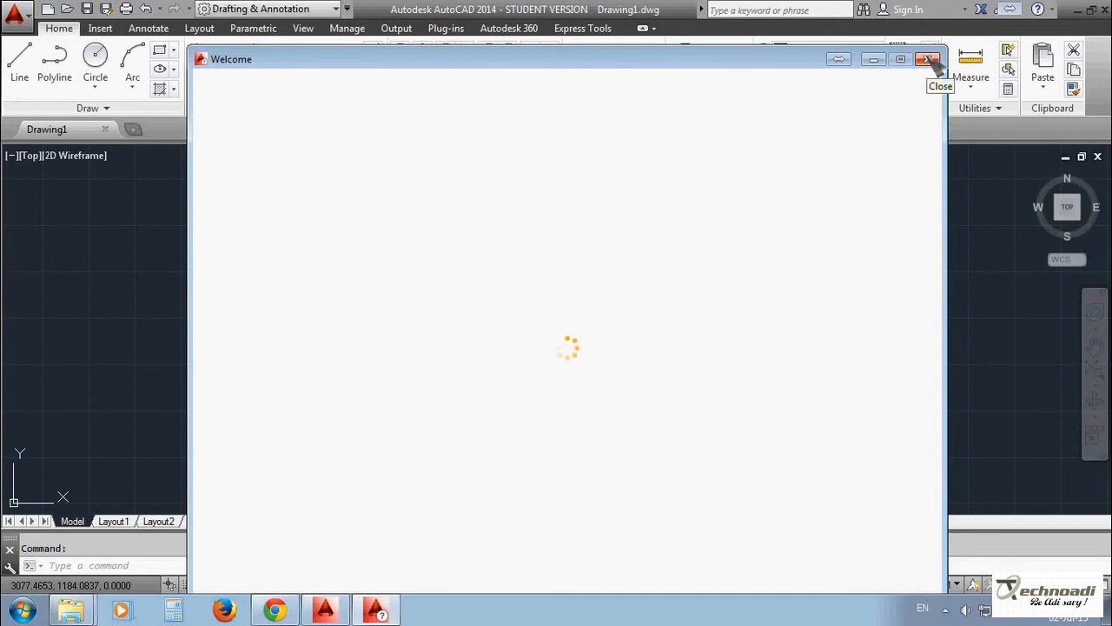
click(928, 59)
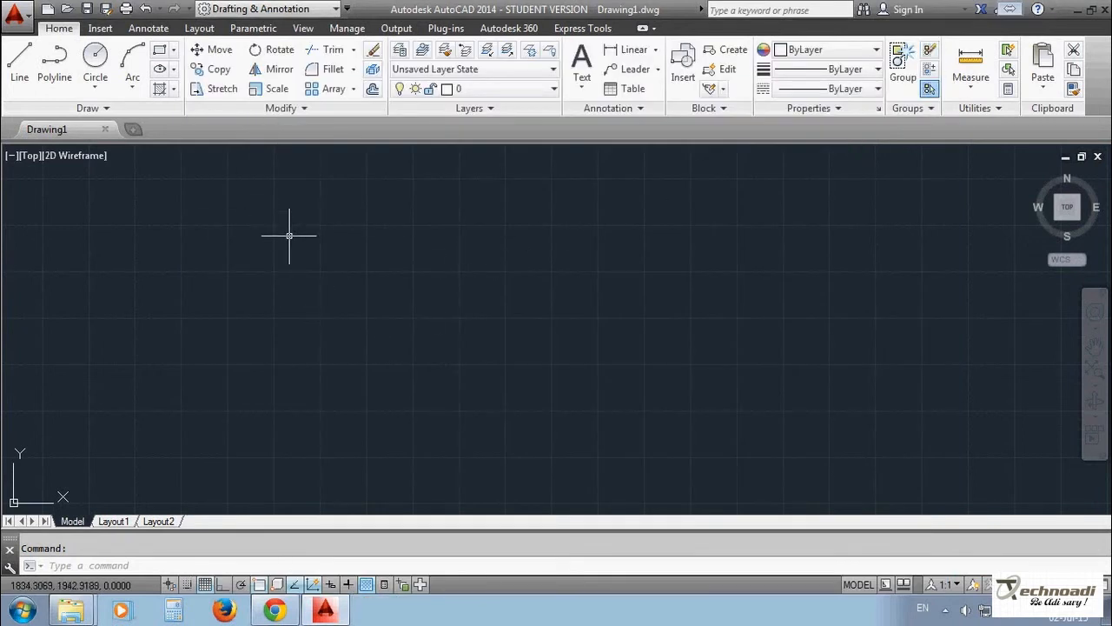
mouse_move(222, 276)
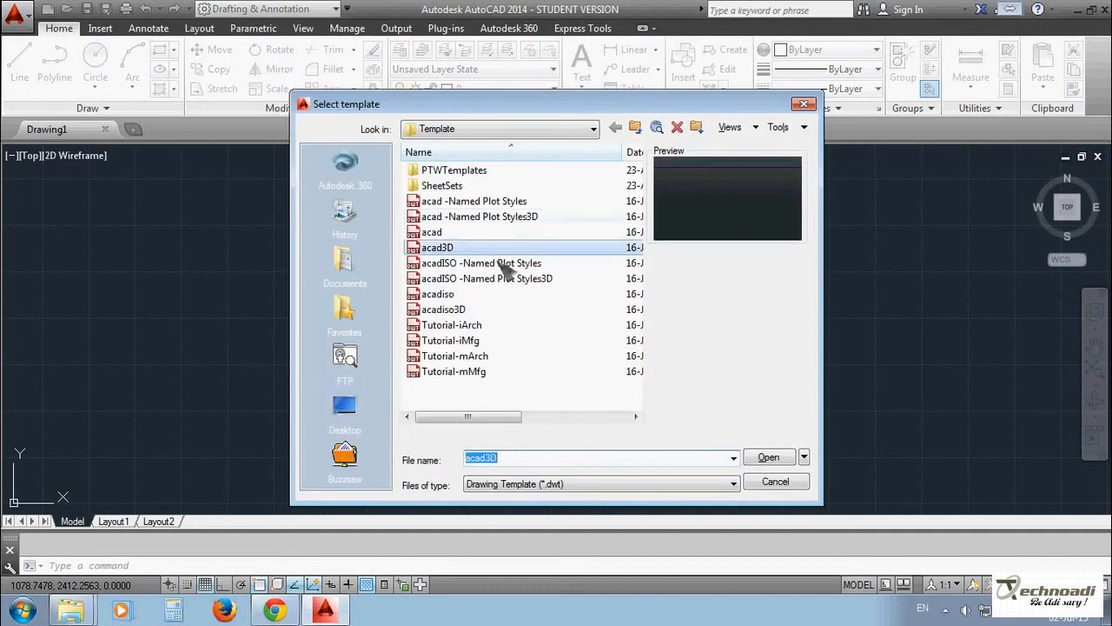
mouse_move(486, 299)
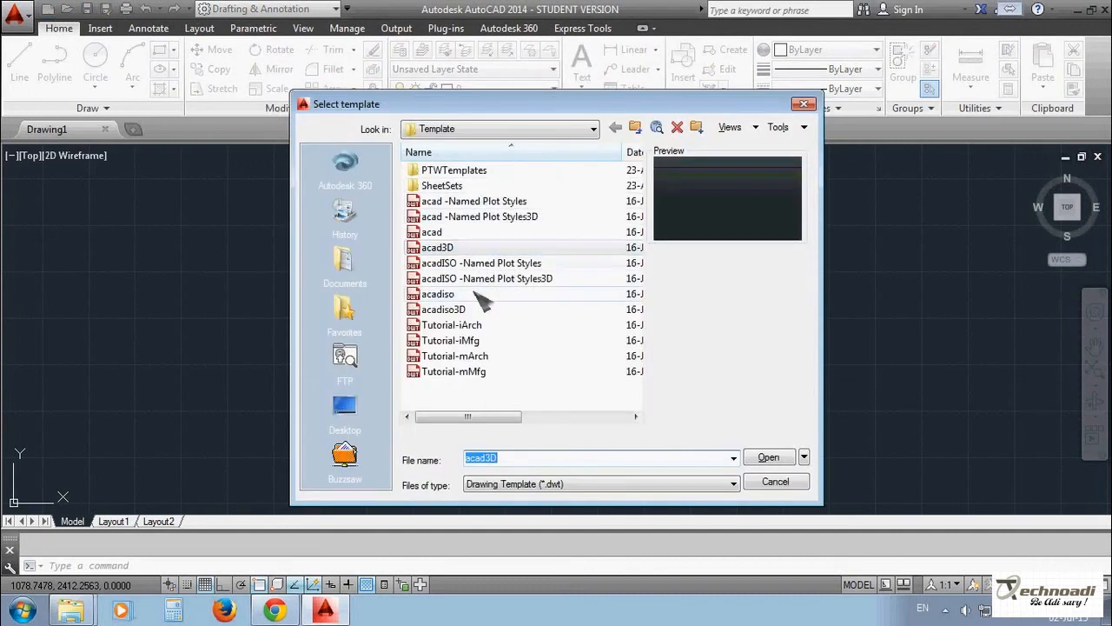
Create Drawing2 using Open with no Template - Metric from the Select Template dialog.
click(438, 294)
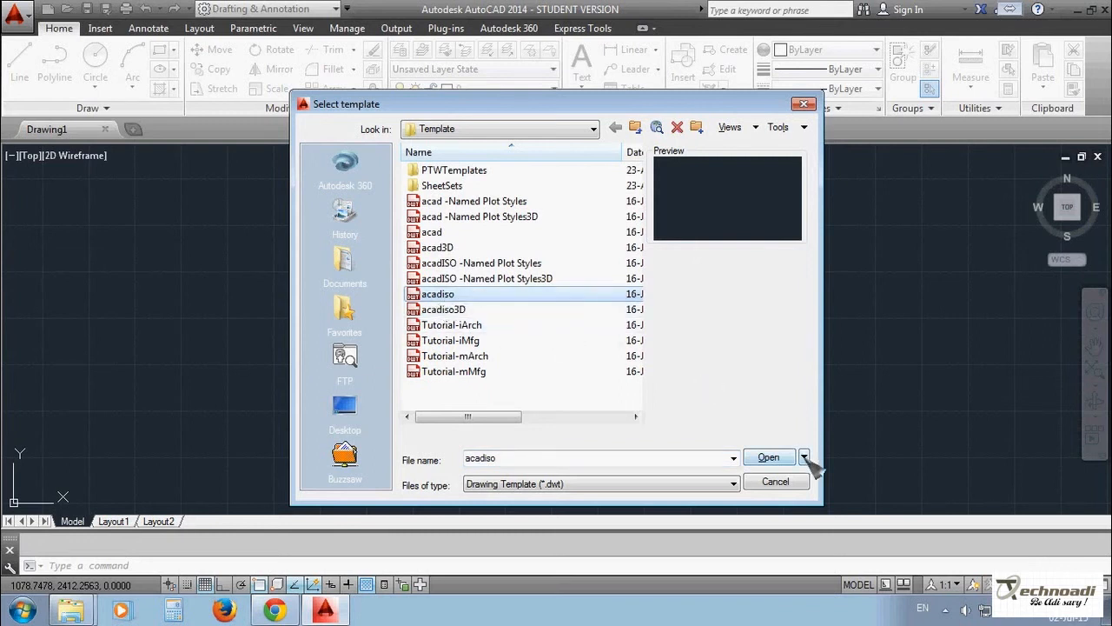
click(803, 455)
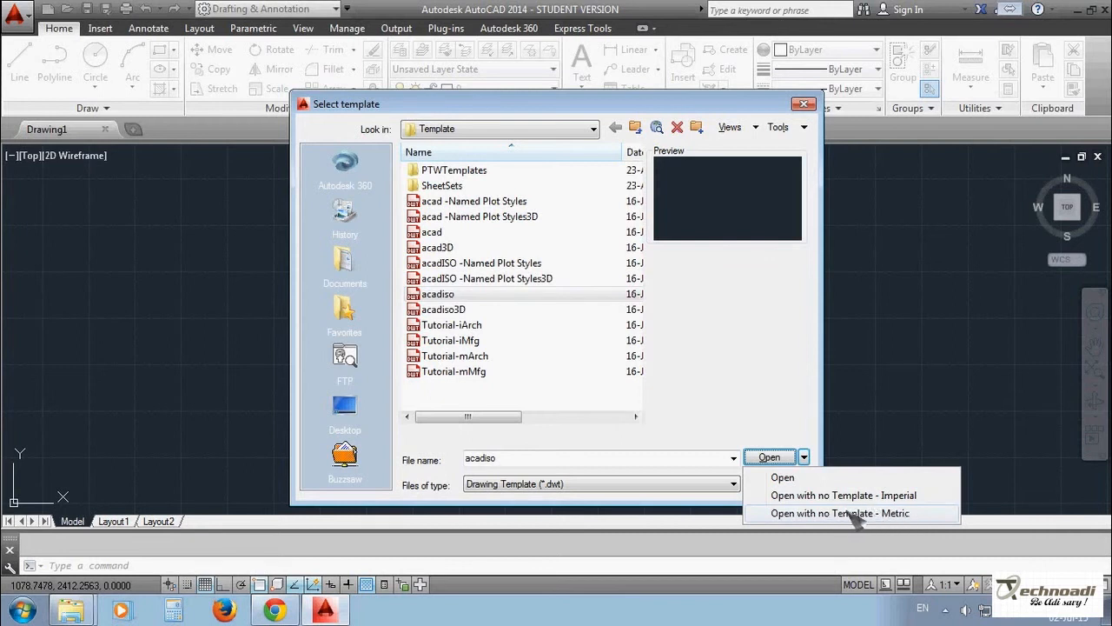
click(837, 512)
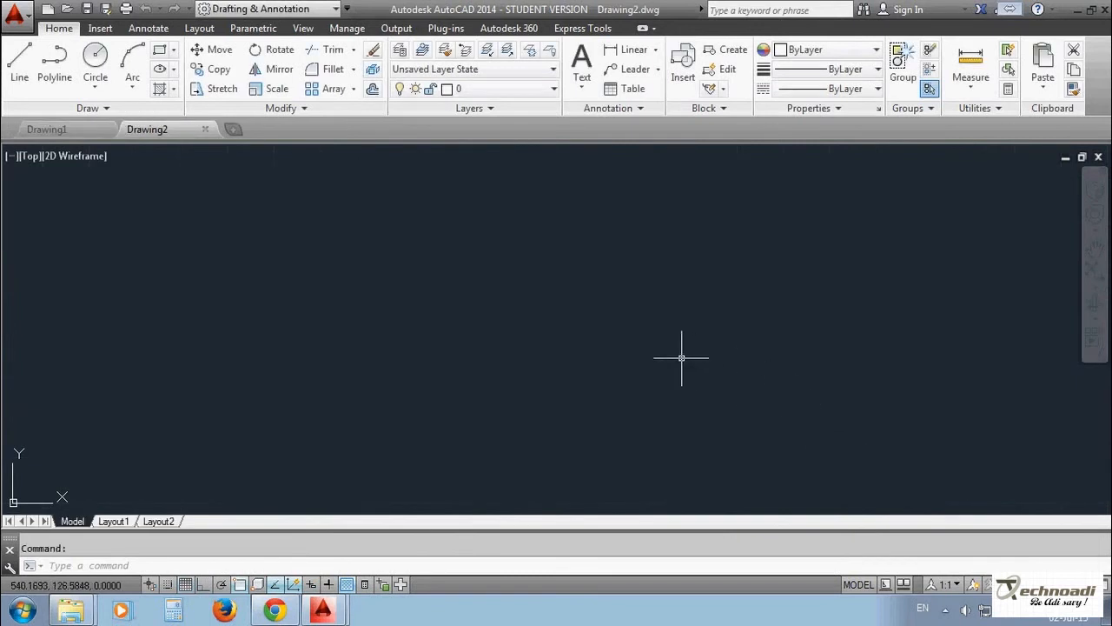
mouse_move(424, 382)
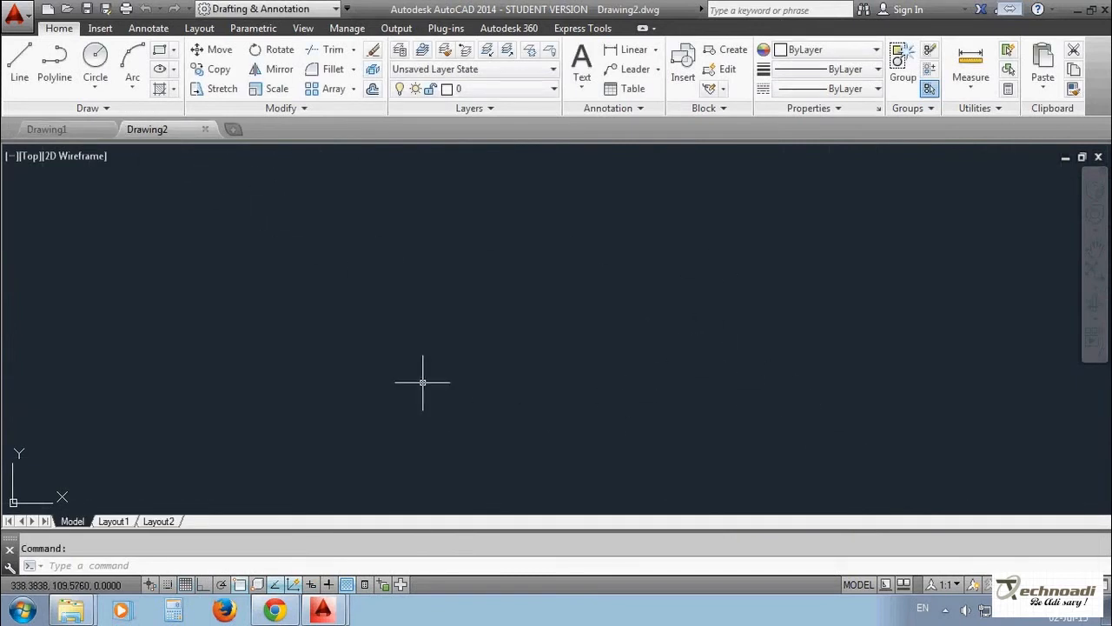
mouse_move(535, 351)
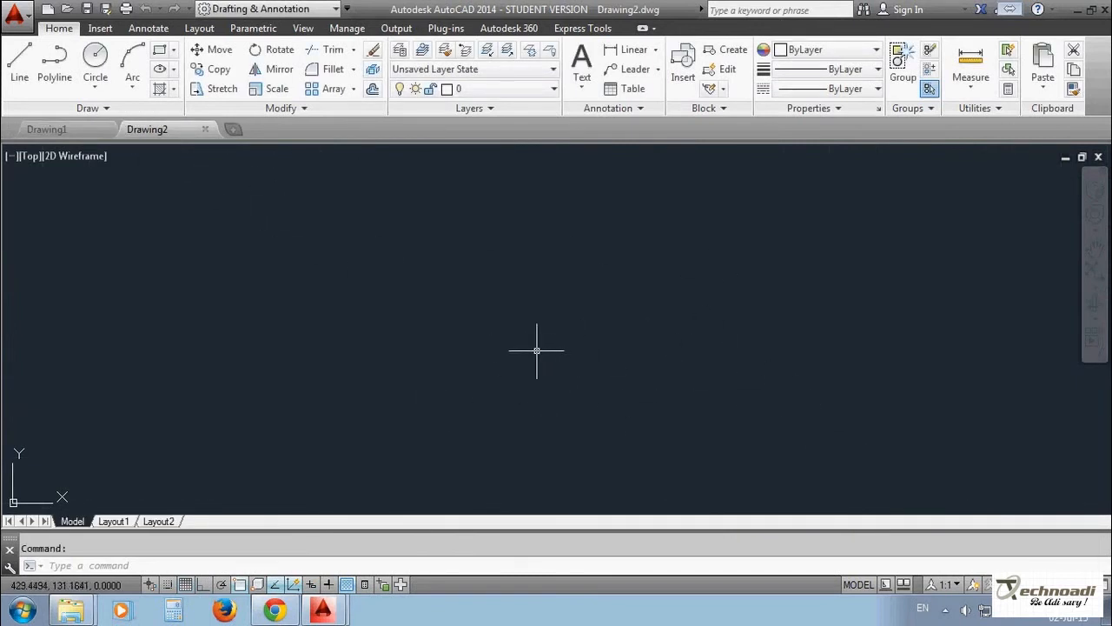
mouse_move(361, 507)
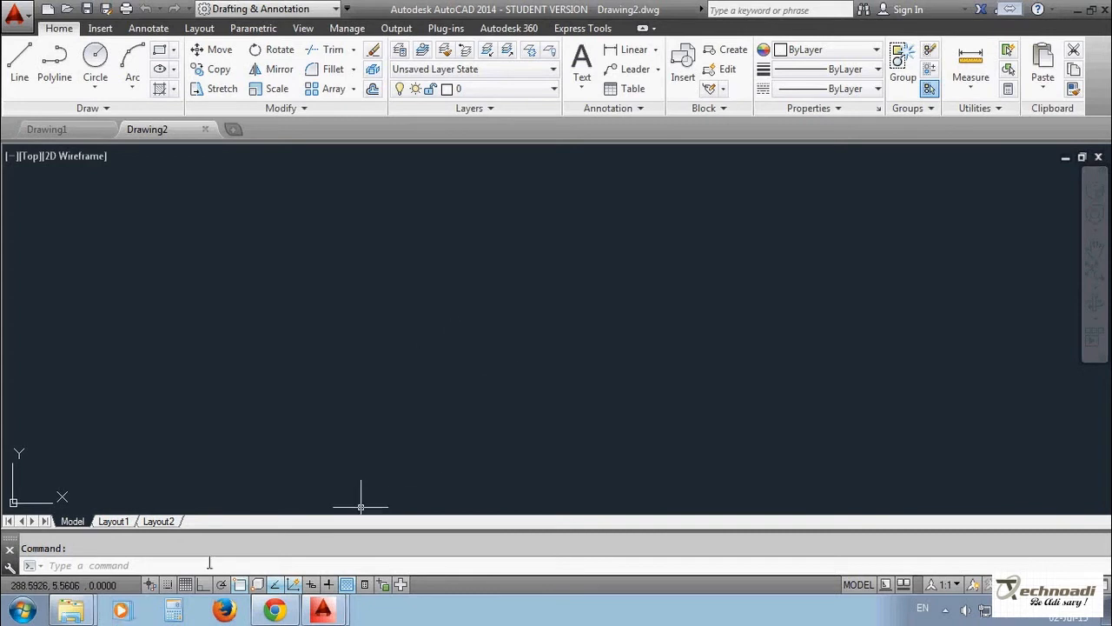
mouse_move(407, 360)
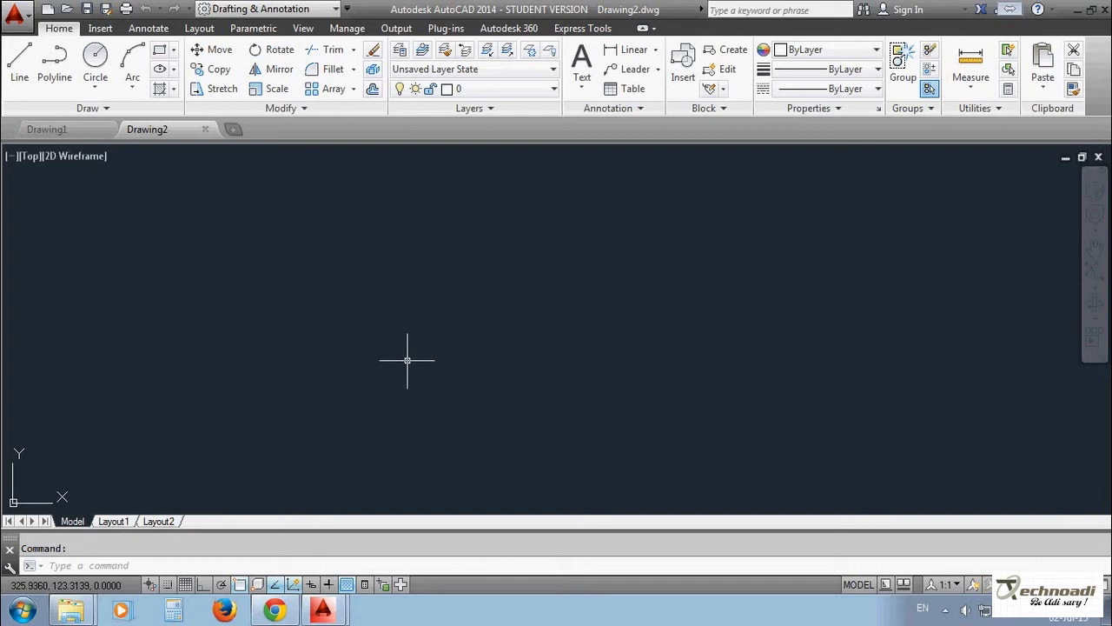
Set the SNAP style to Isometric with the default spacing.
text(snap spacing or [ON OFF Aspect Legacy Style Type] <10.0000>:)
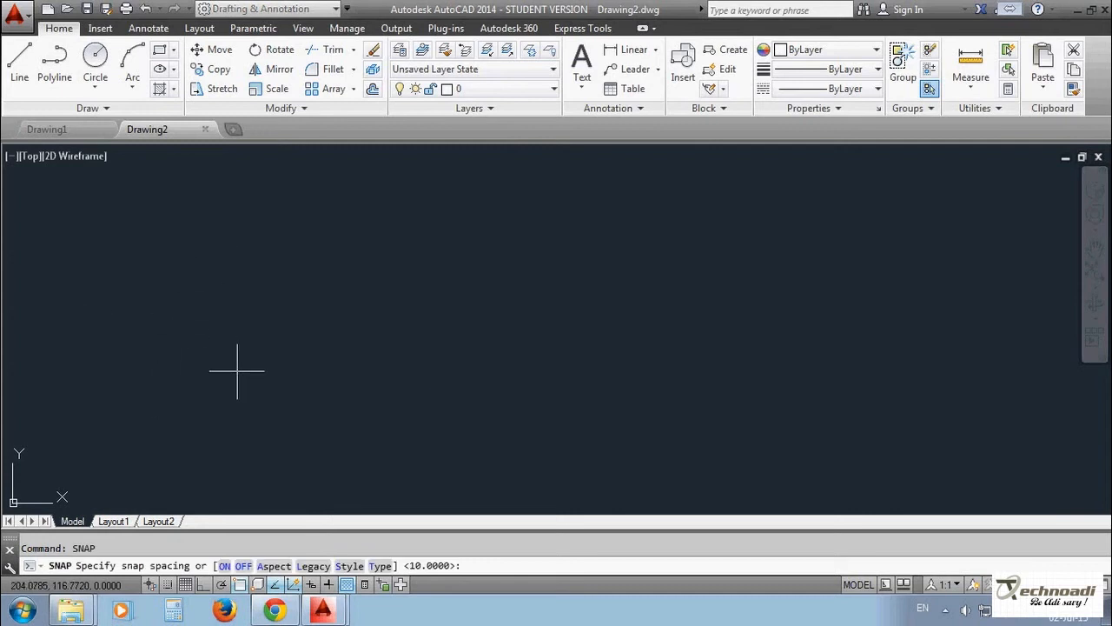
mouse_move(287, 363)
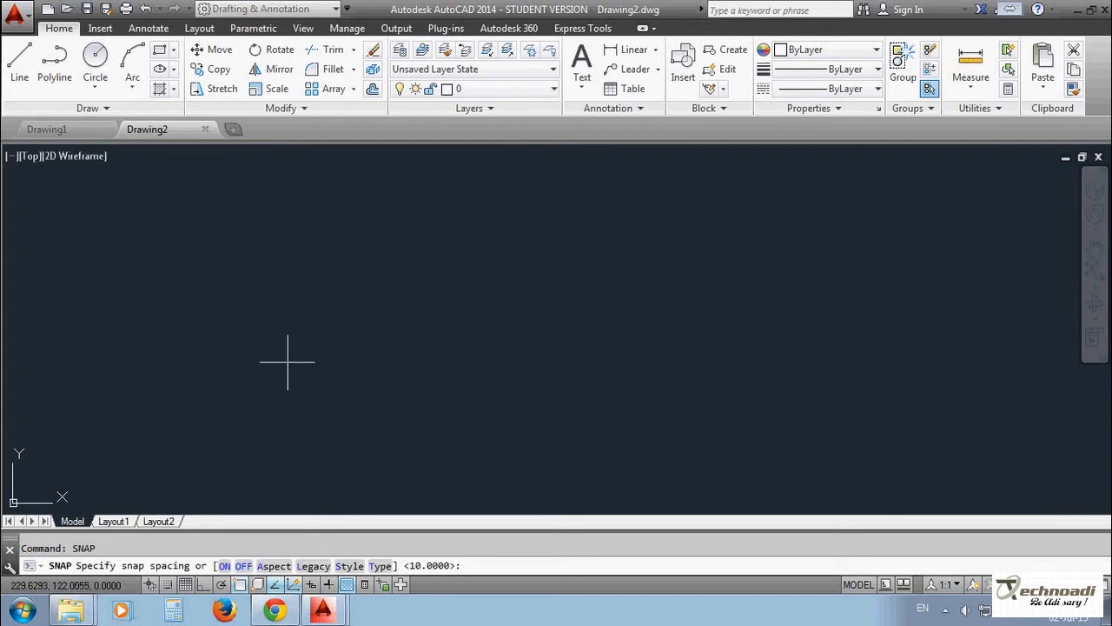
text(s)
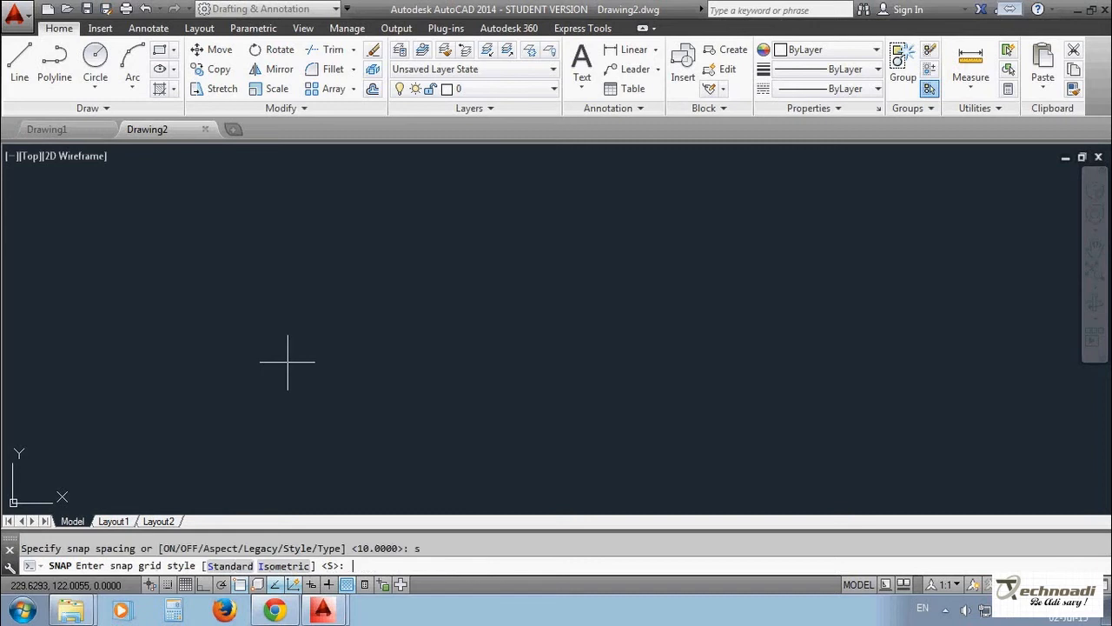
text(i)
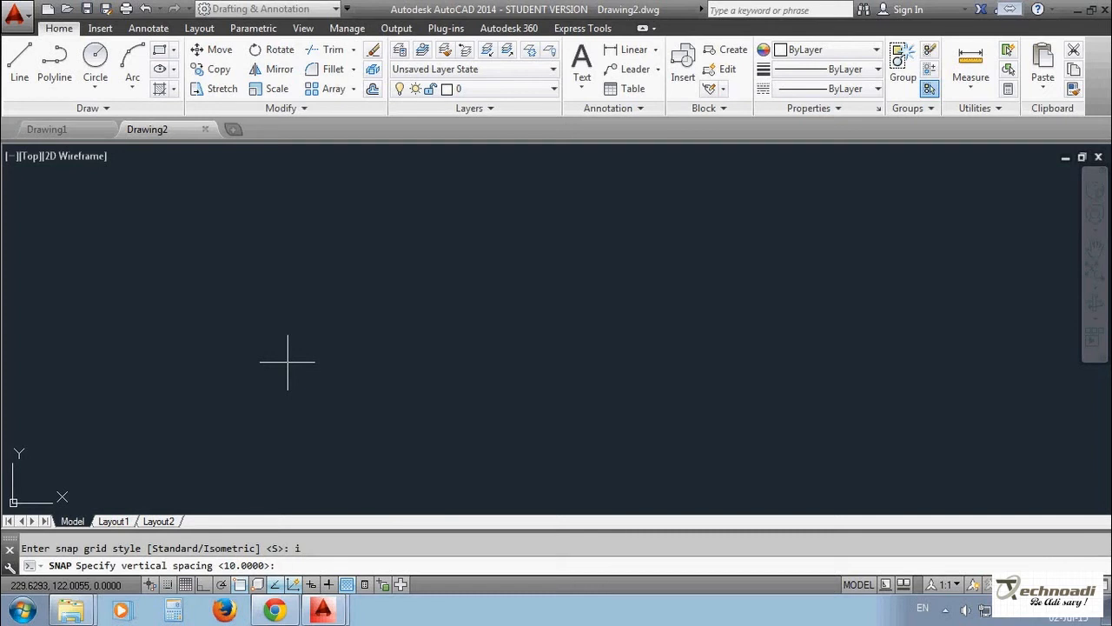
key(Return)
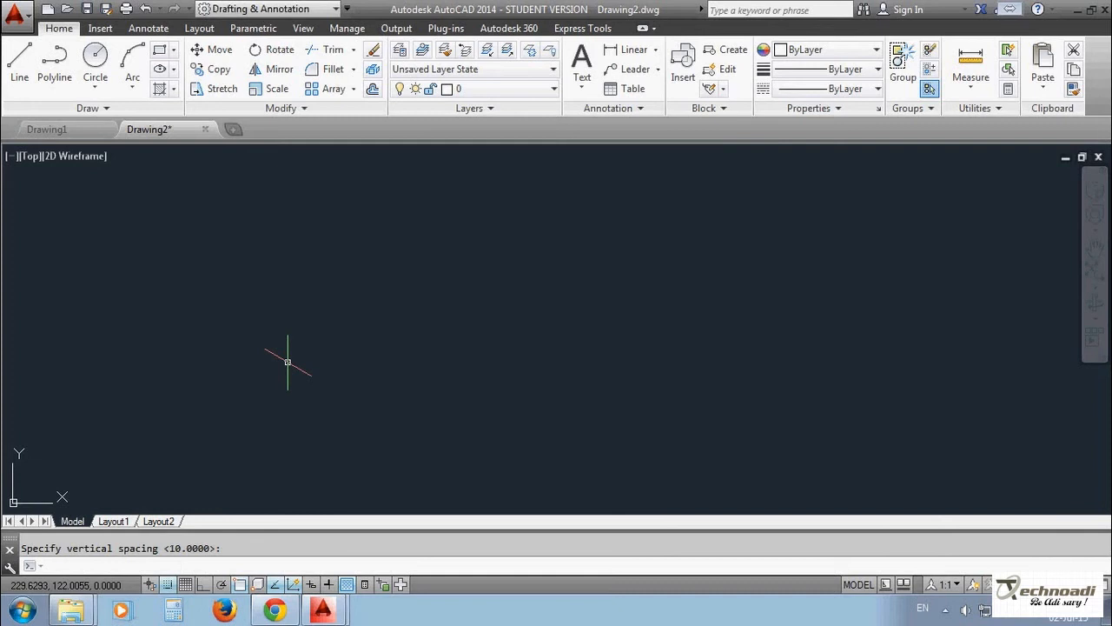
mouse_move(518, 327)
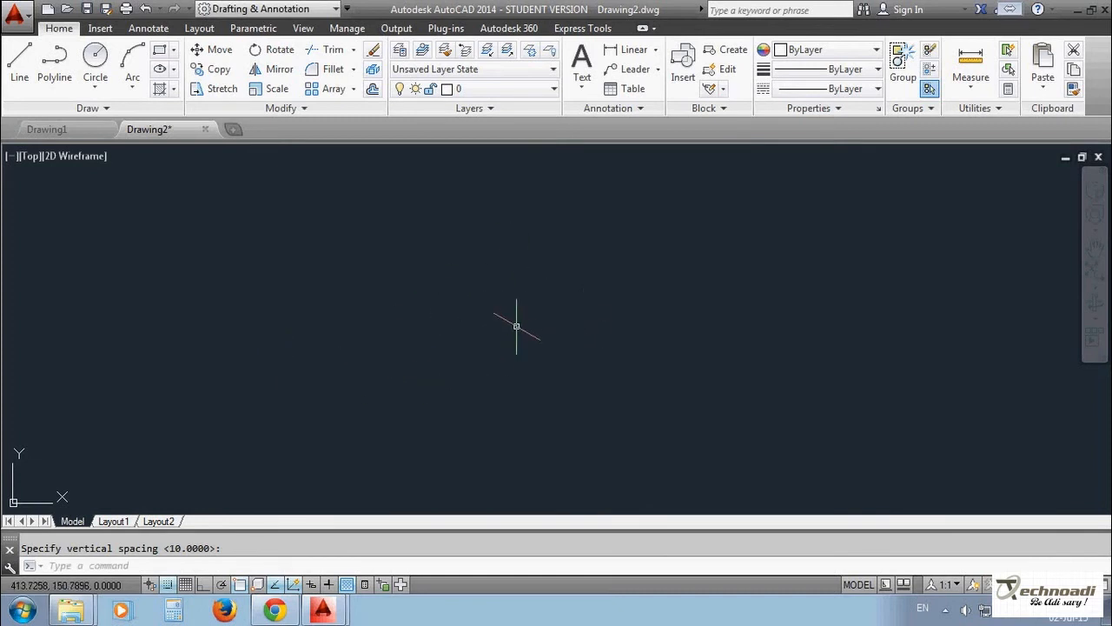
mouse_move(508, 325)
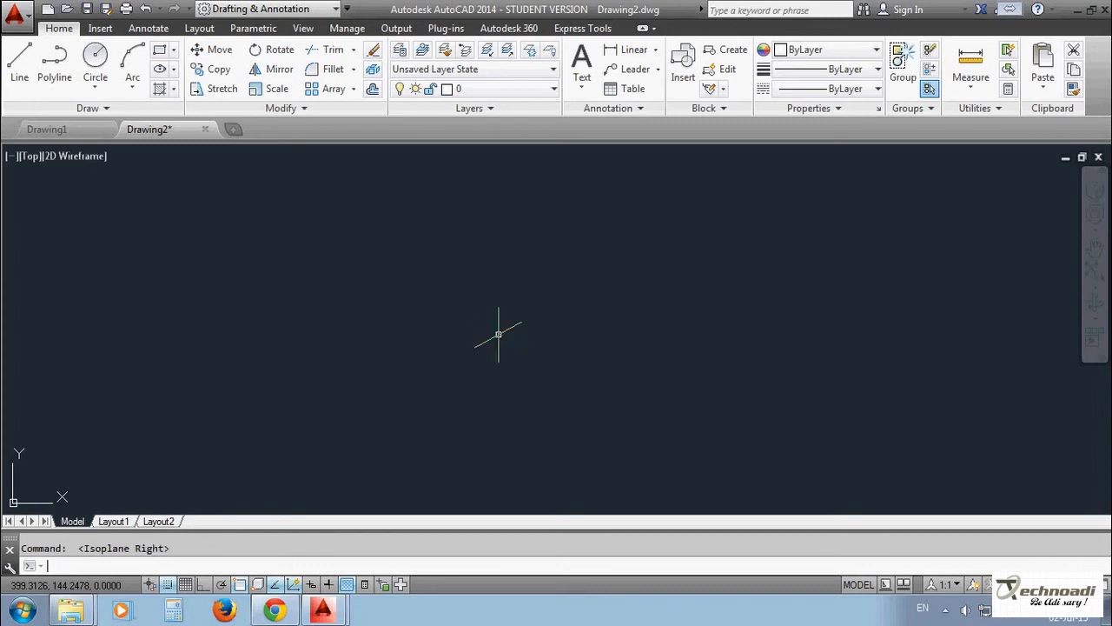
mouse_move(479, 330)
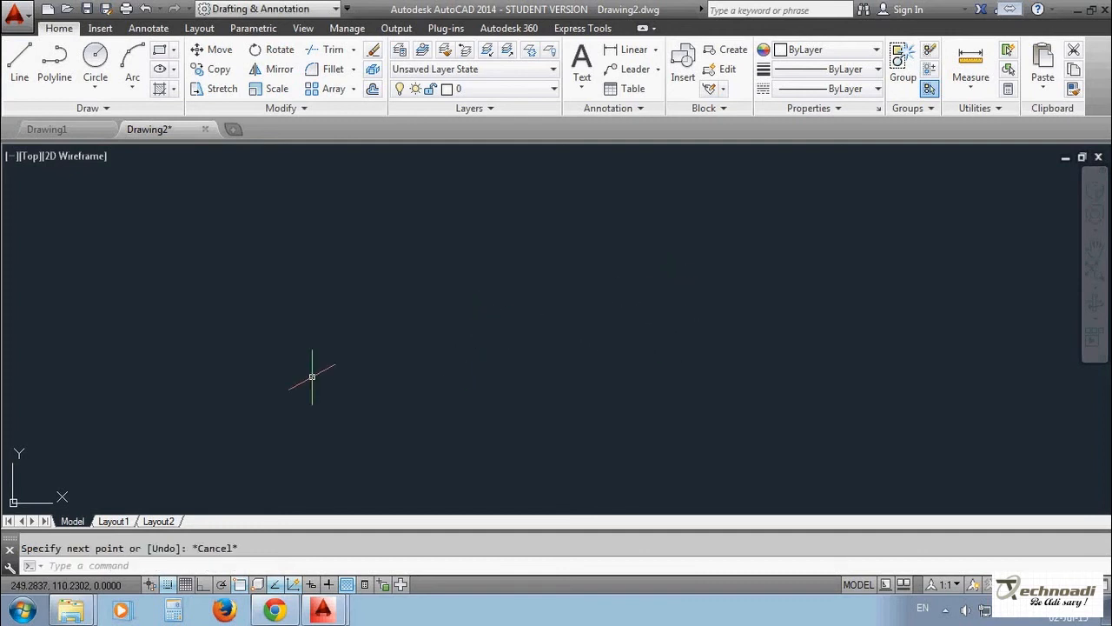
With Ortho on, sketch an isometric rhombus, erase it, and switch to the right isoplane with F5.
text(oint or [Undo]:)
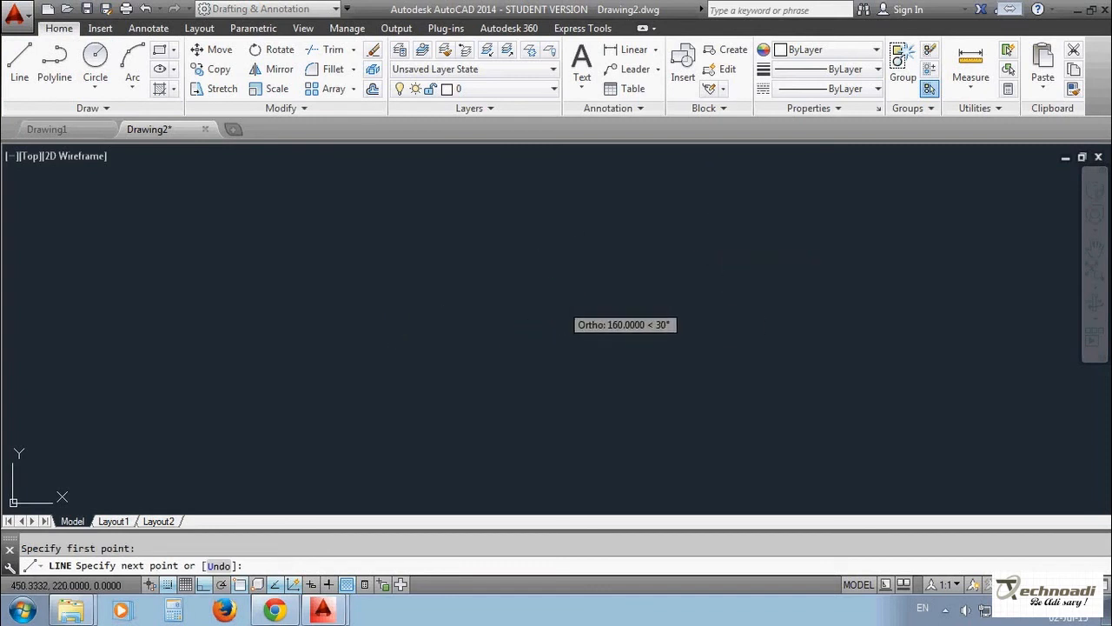
click(563, 441)
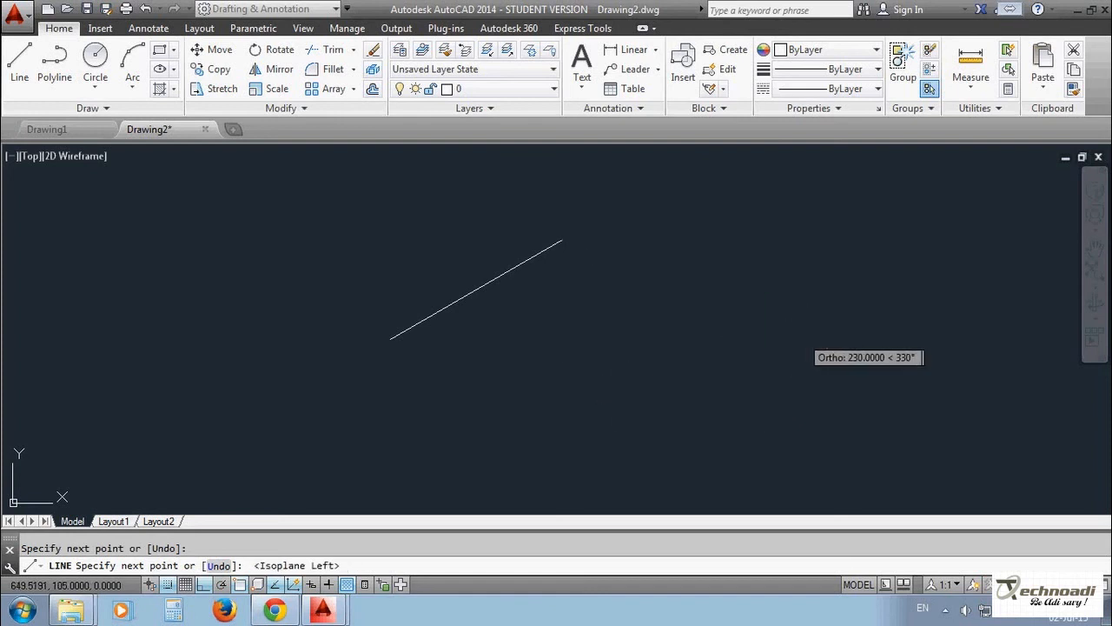
mouse_move(570, 292)
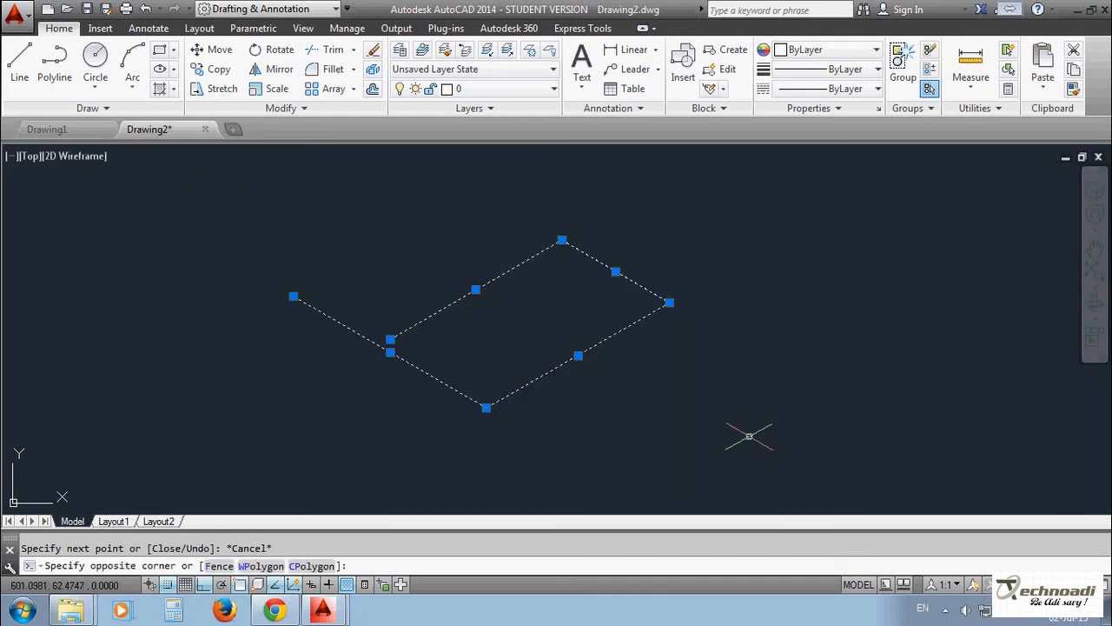
key(Enter)
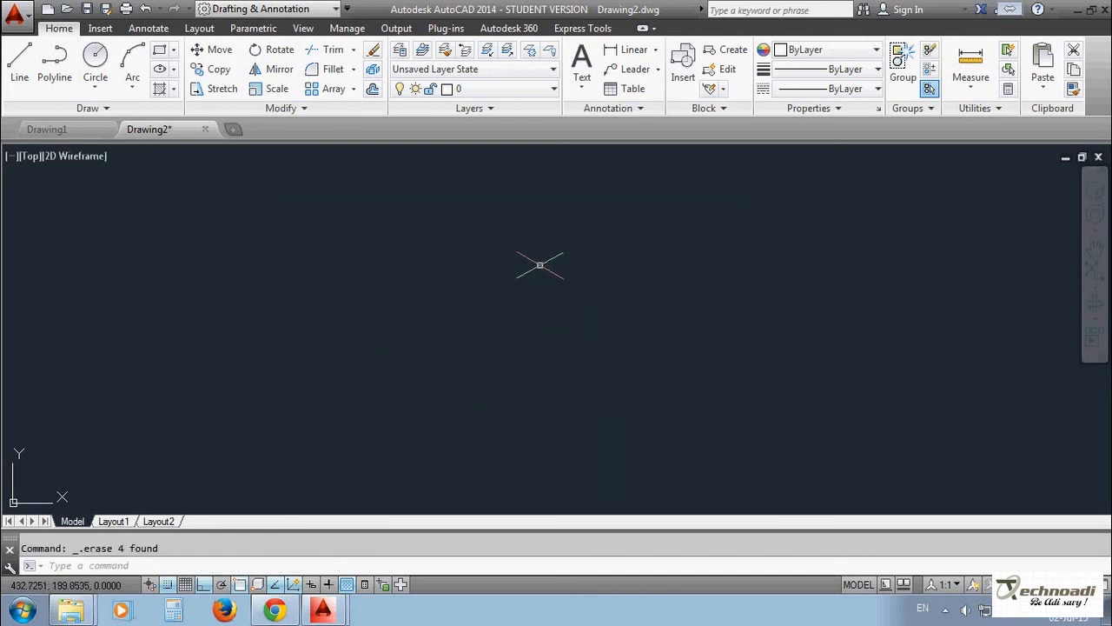
key(f5)
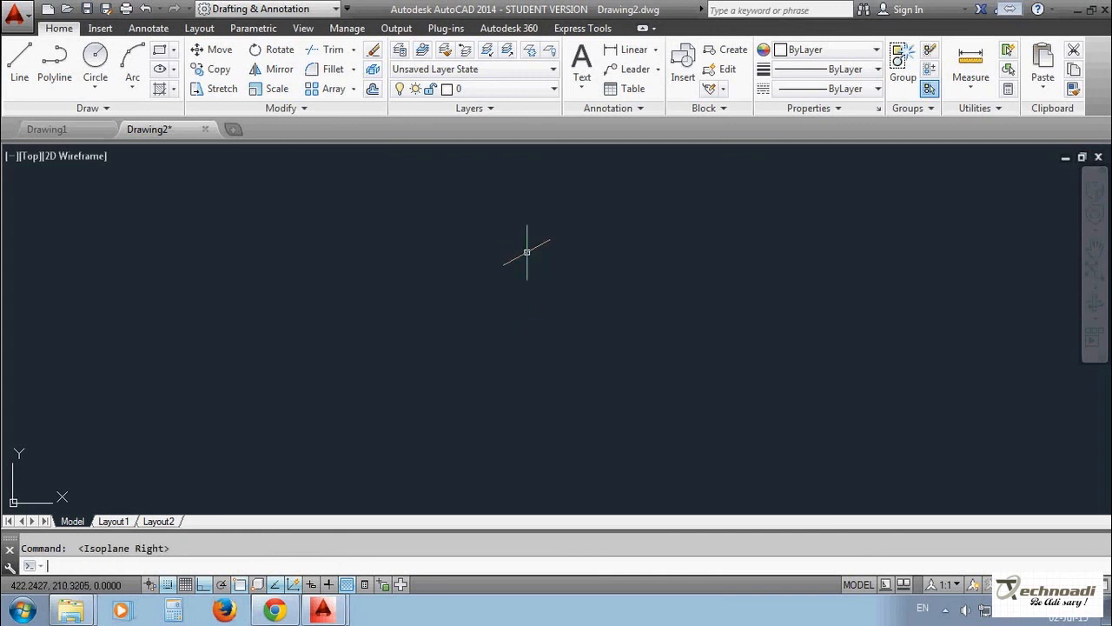